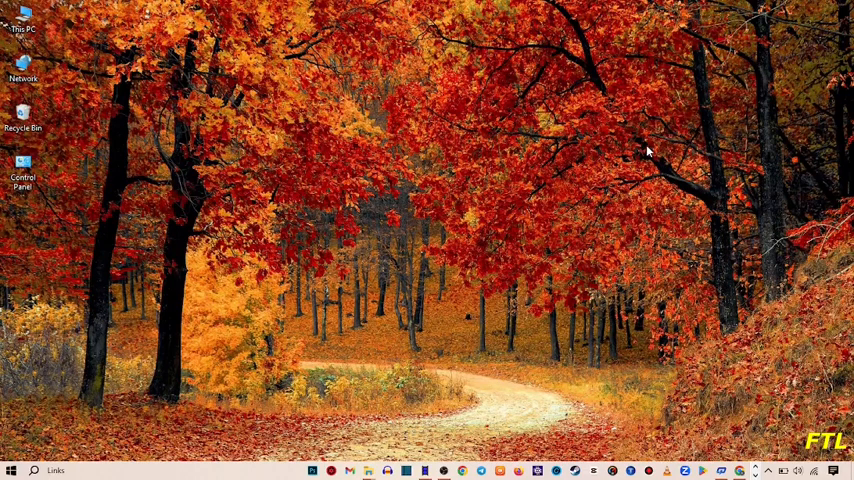
pyautogui.moveTo(694, 203)
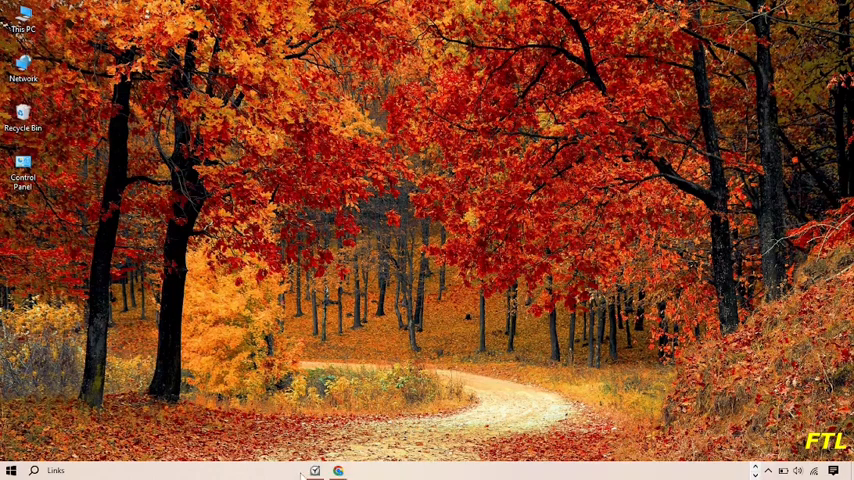
# Open a Chrome window and search Google for 'MSVCP140.DLL'
pyautogui.click(338, 470)
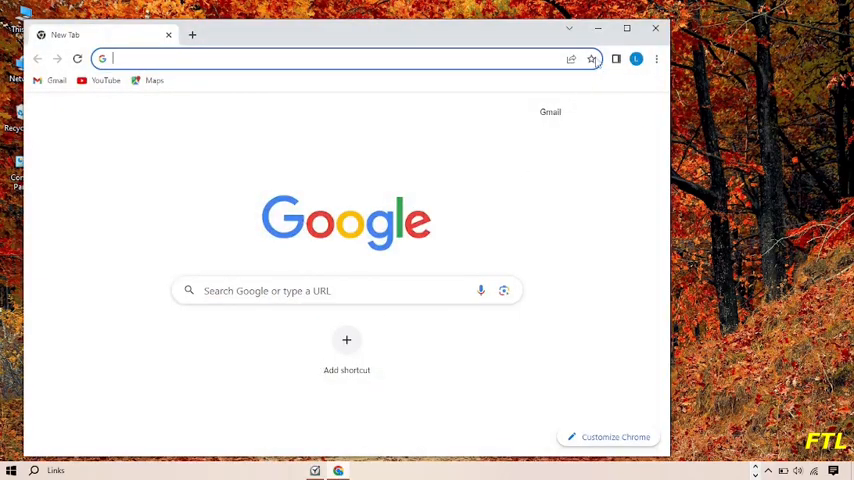
pyautogui.click(627, 28)
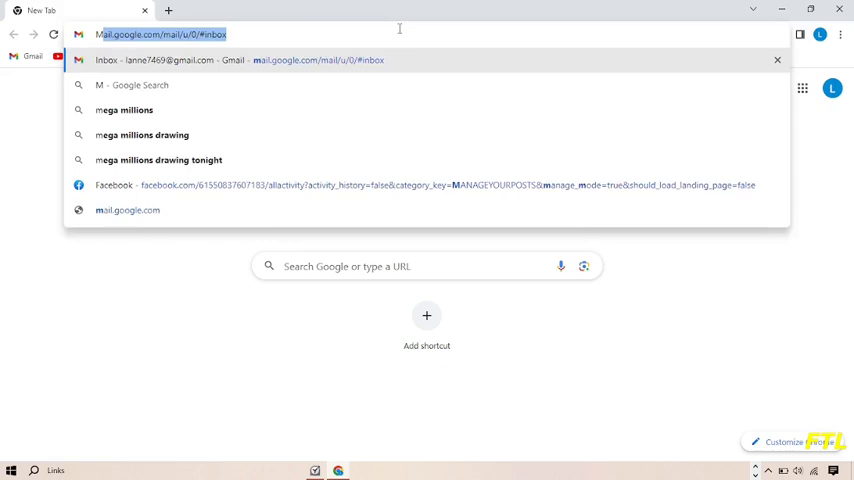
pyautogui.write('MSVCP140')
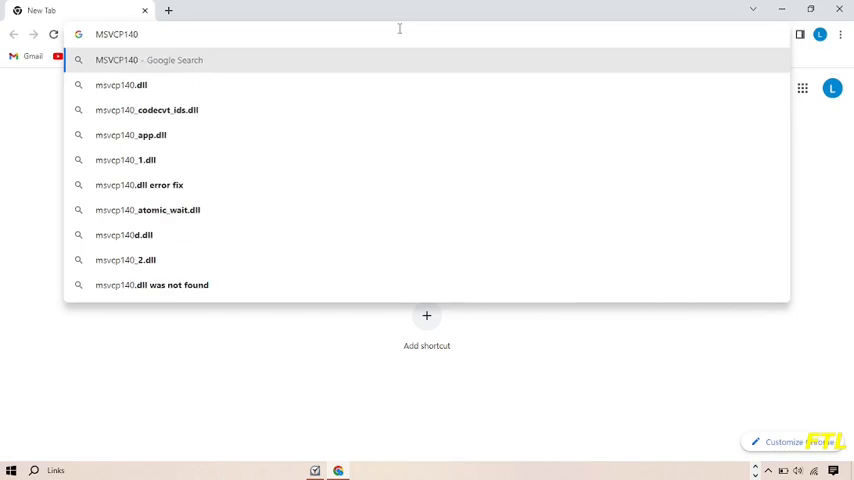
pyautogui.write('.DLL')
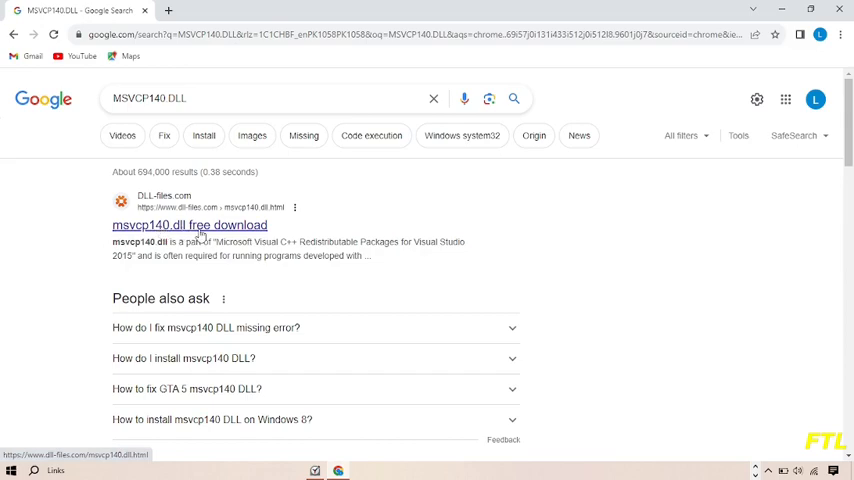
# Open the dll-files.com result and download 64-bit msvcp140.dll version 14.26.28804.1 (msvcp140.zip)
pyautogui.click(189, 224)
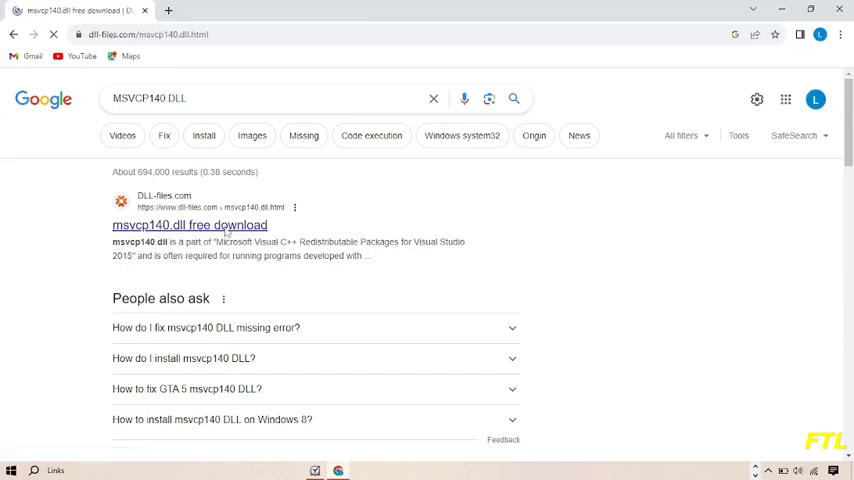
pyautogui.click(189, 225)
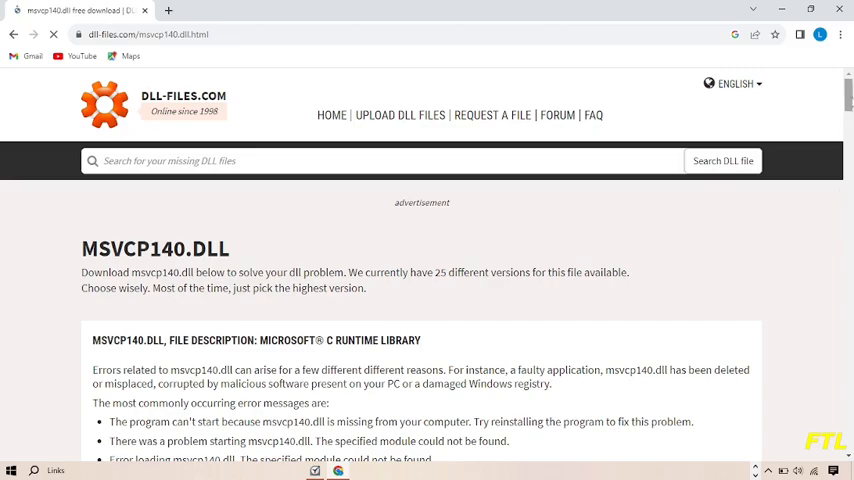
pyautogui.scroll(-3)
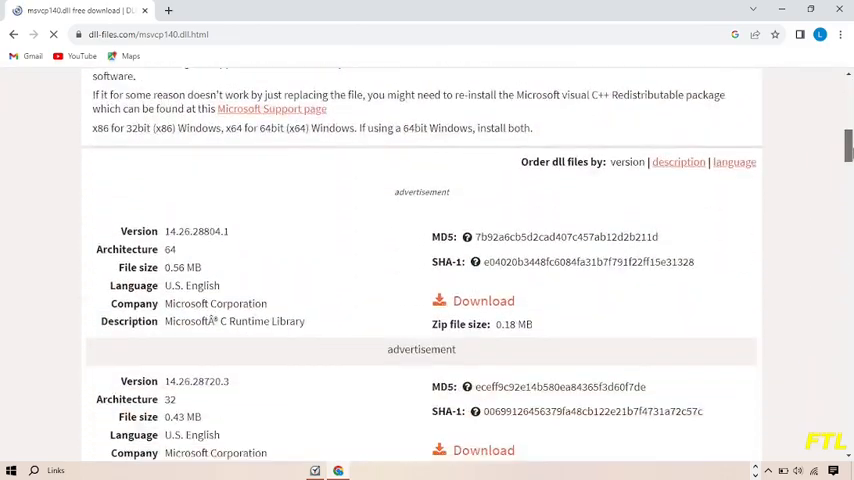
pyautogui.scroll(-3)
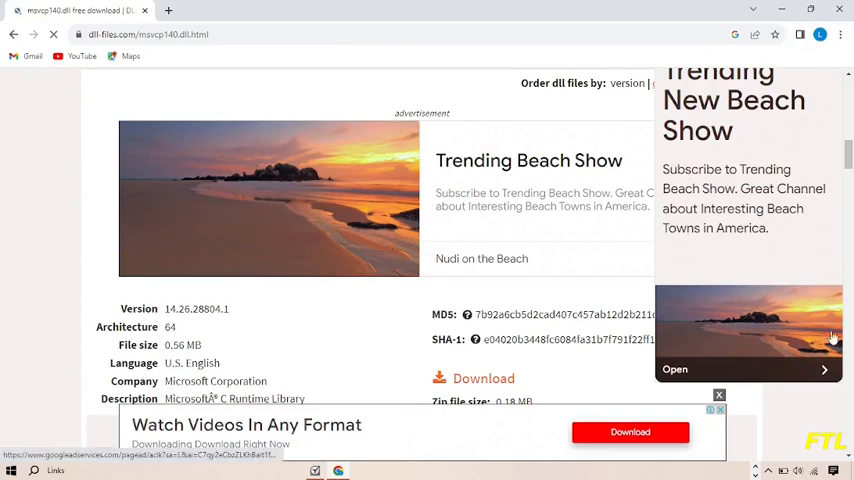
pyautogui.scroll(-3)
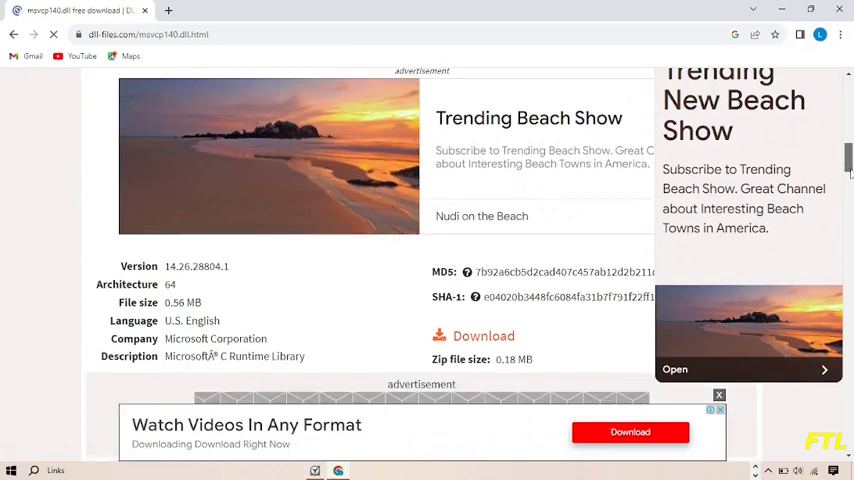
pyautogui.scroll(-3)
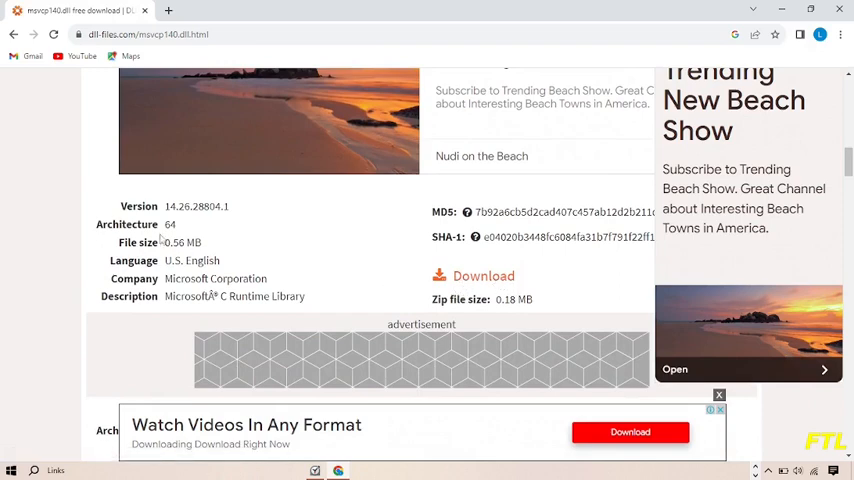
pyautogui.click(483, 275)
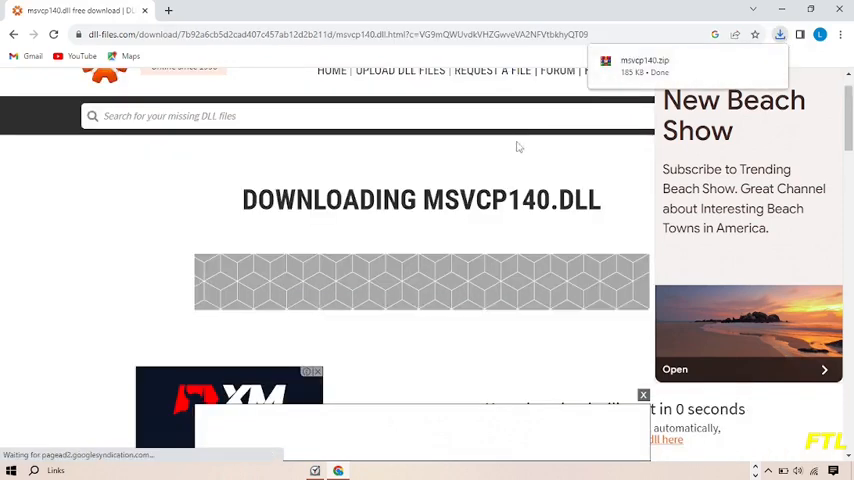
pyautogui.moveTo(808, 55)
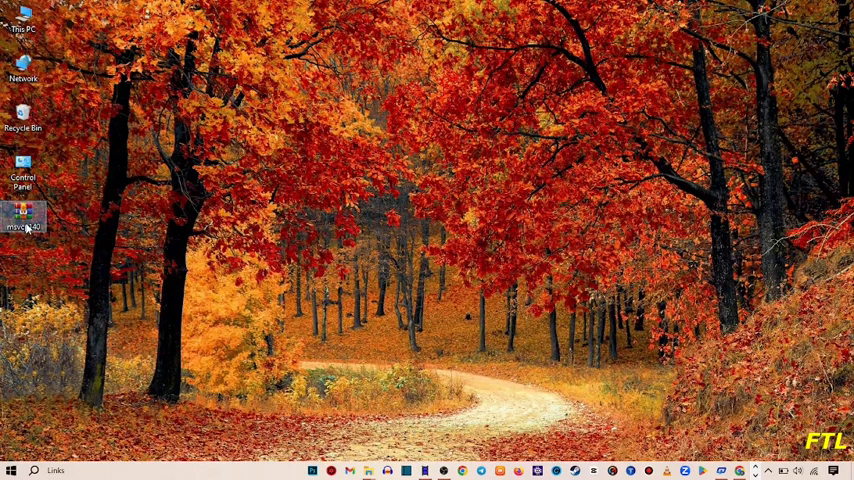
# Extract msvcp140.zip with WinRAR into a desktop msvcp140 folder and open it
pyautogui.rightClick(22, 210)
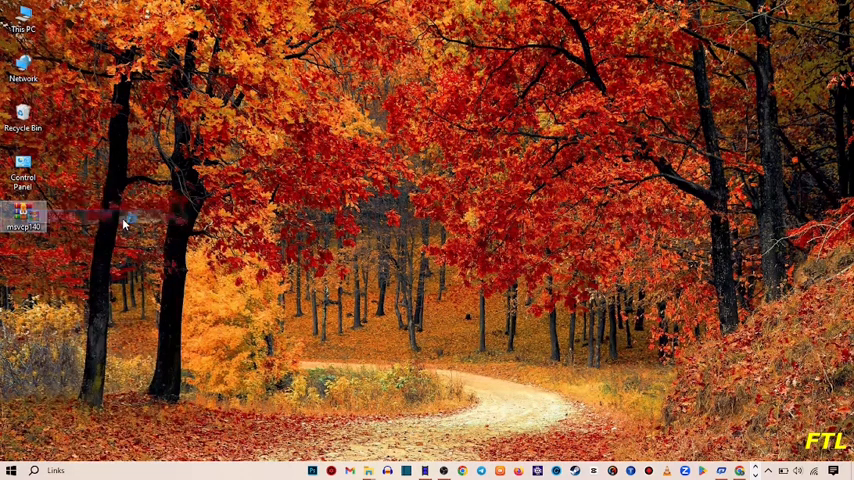
pyautogui.doubleClick(22, 213)
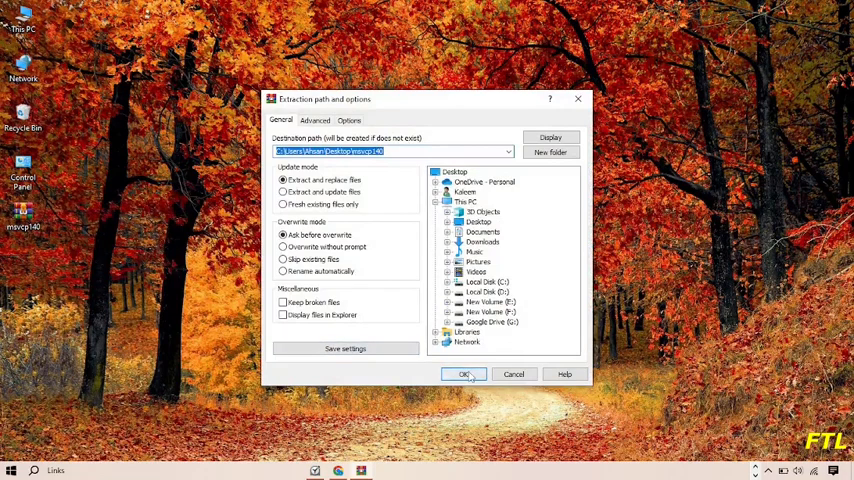
pyautogui.click(463, 374)
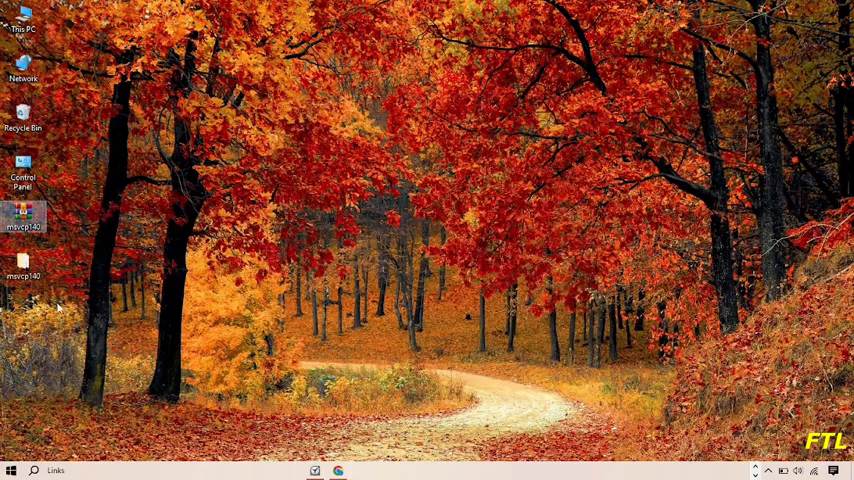
pyautogui.moveTo(56, 289)
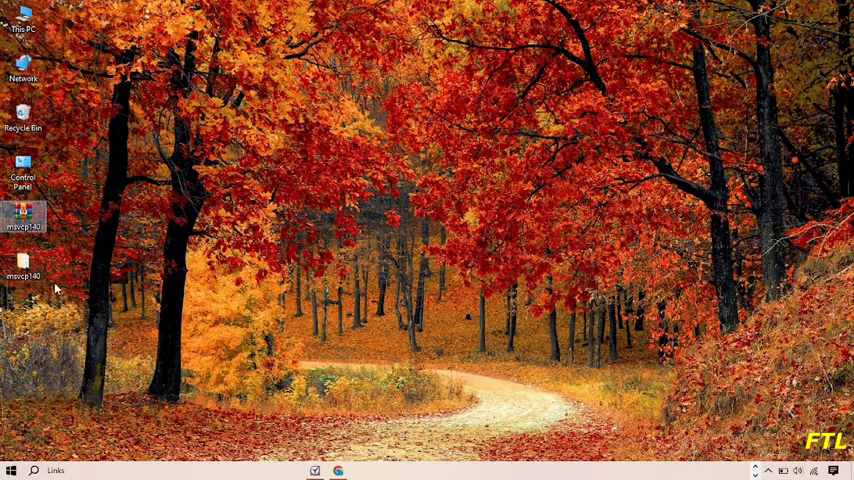
pyautogui.click(23, 270)
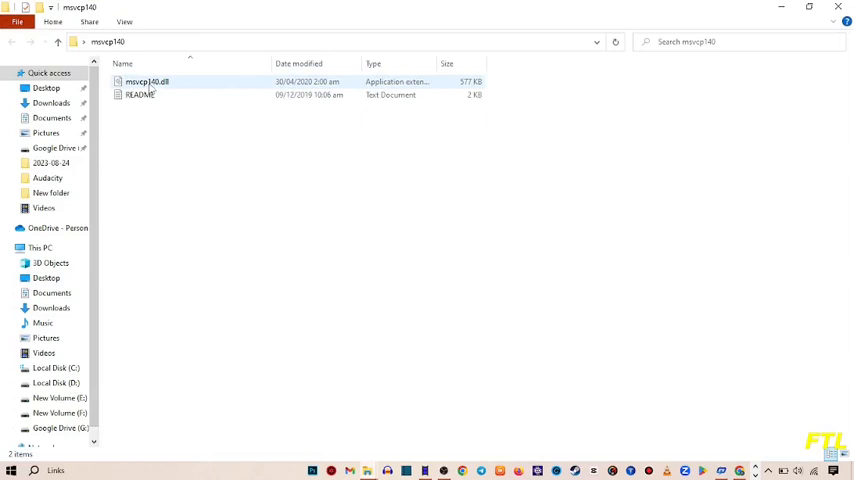
# Select and copy msvcp140.dll, then close the folder window
pyautogui.click(147, 82)
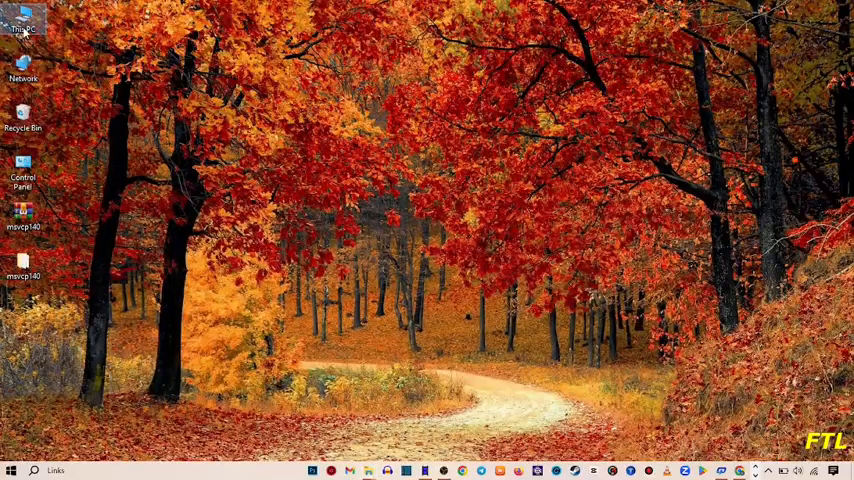
# Navigate from This PC through Local Disk (C:) and WINDOWS into System32
pyautogui.doubleClick(25, 27)
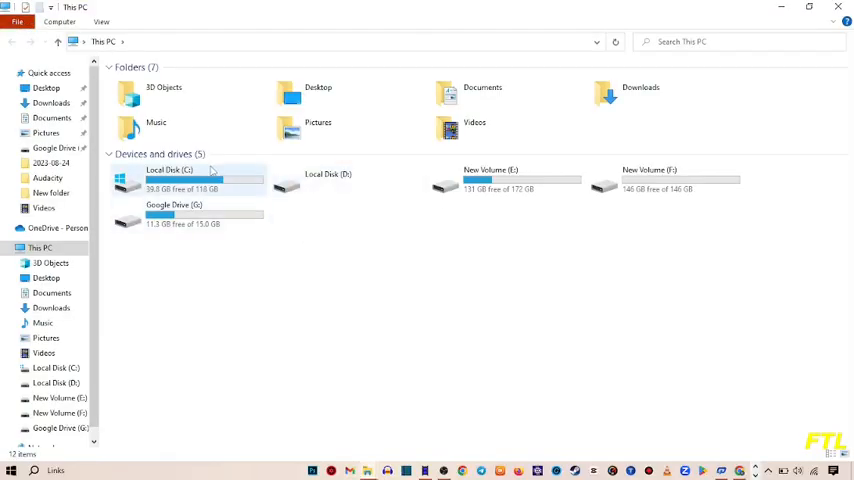
pyautogui.click(190, 180)
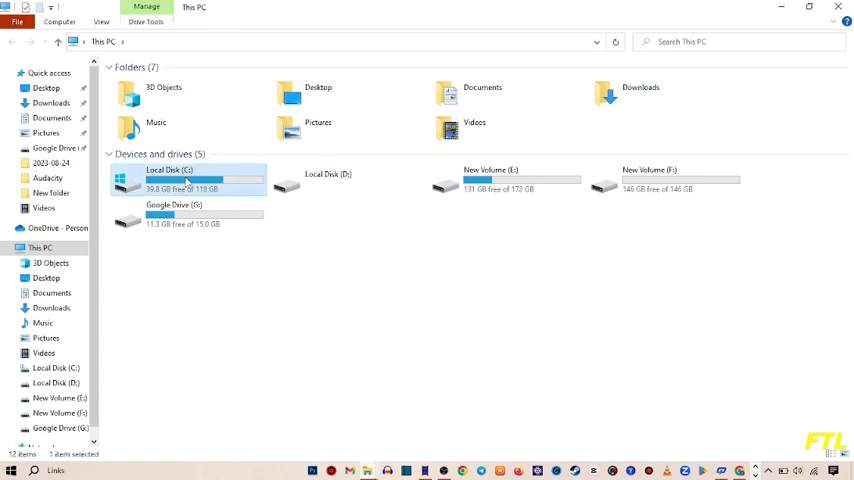
pyautogui.doubleClick(170, 181)
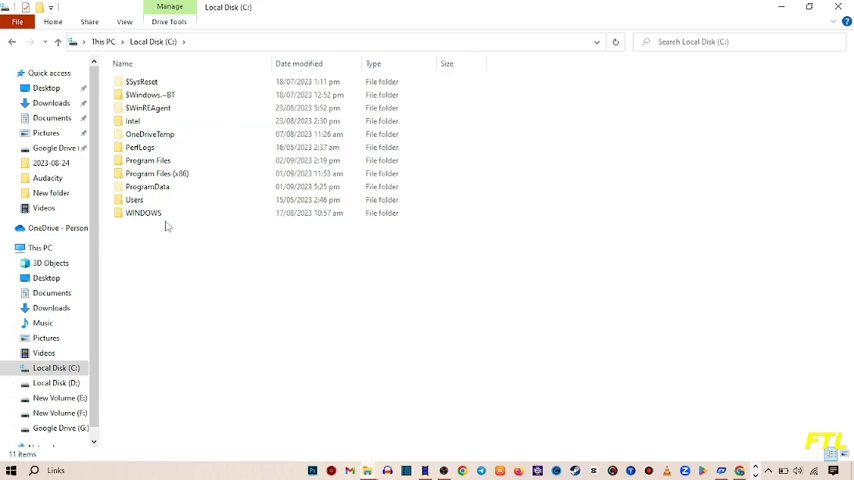
pyautogui.doubleClick(143, 213)
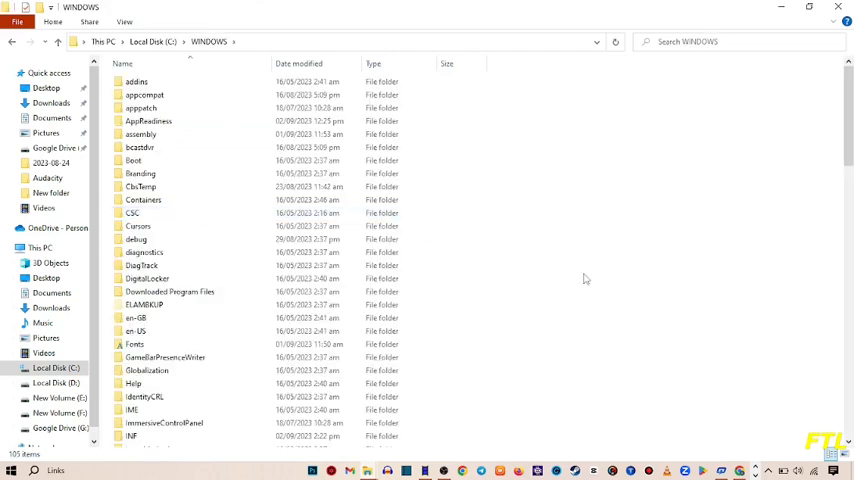
pyautogui.scroll(-3)
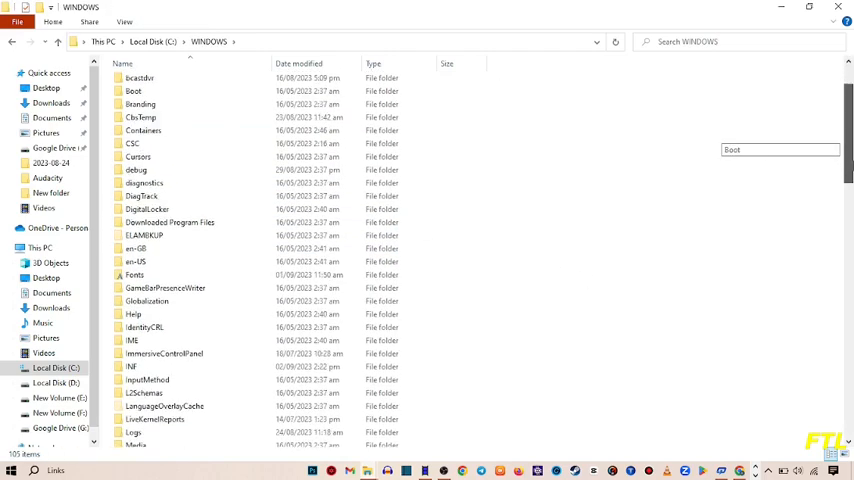
pyautogui.scroll(-3)
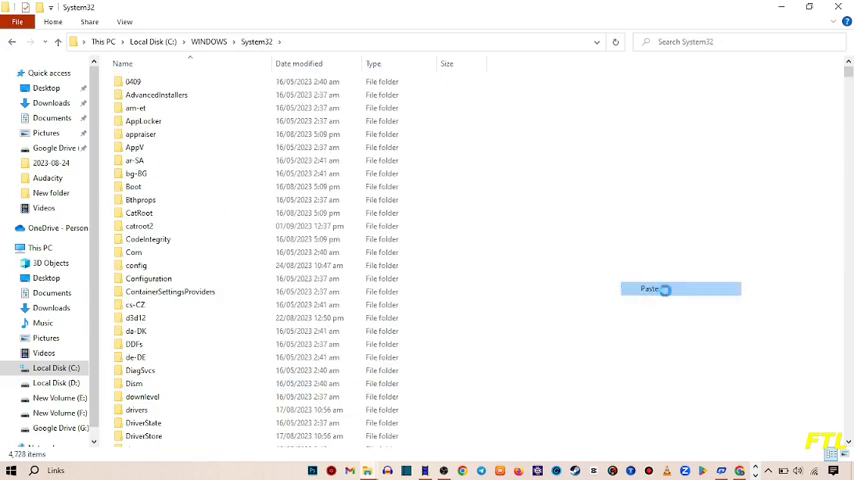
# Paste msvcp140.dll into System32, replacing the existing file
pyautogui.click(650, 289)
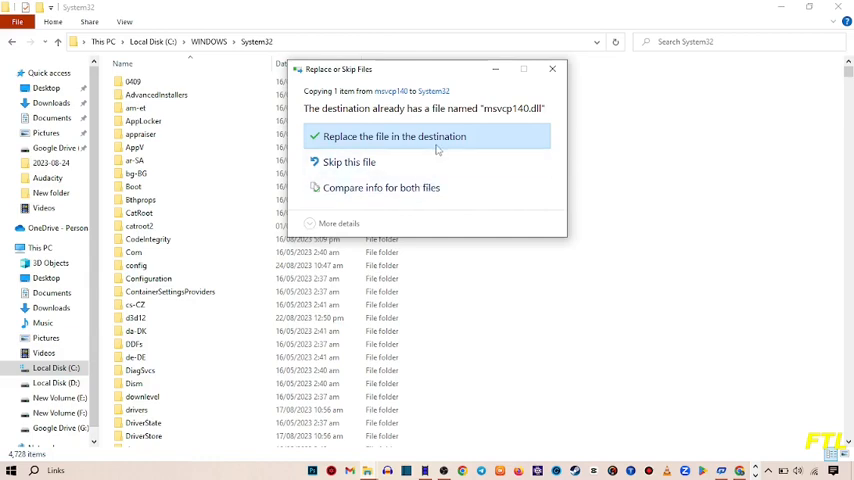
pyautogui.click(394, 136)
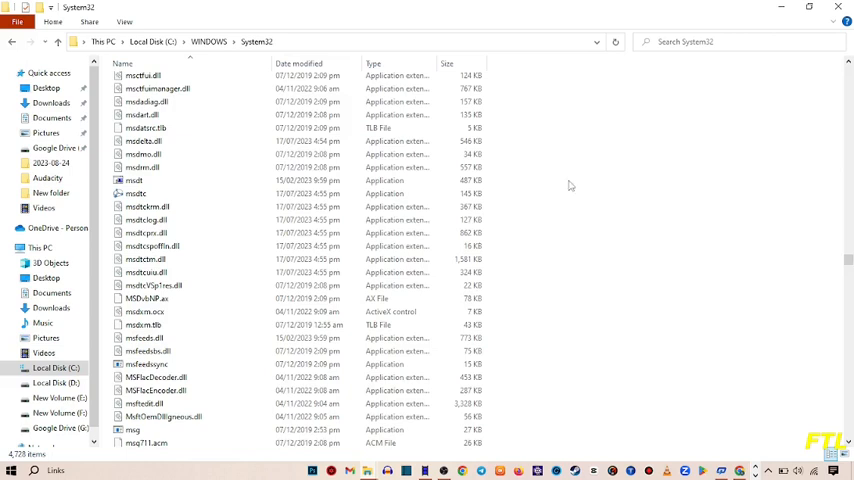
pyautogui.moveTo(623, 211)
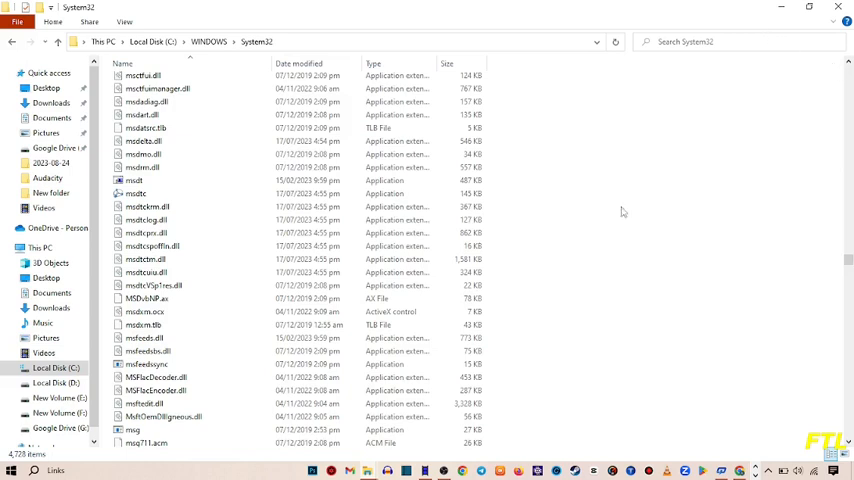
pyautogui.moveTo(730, 60)
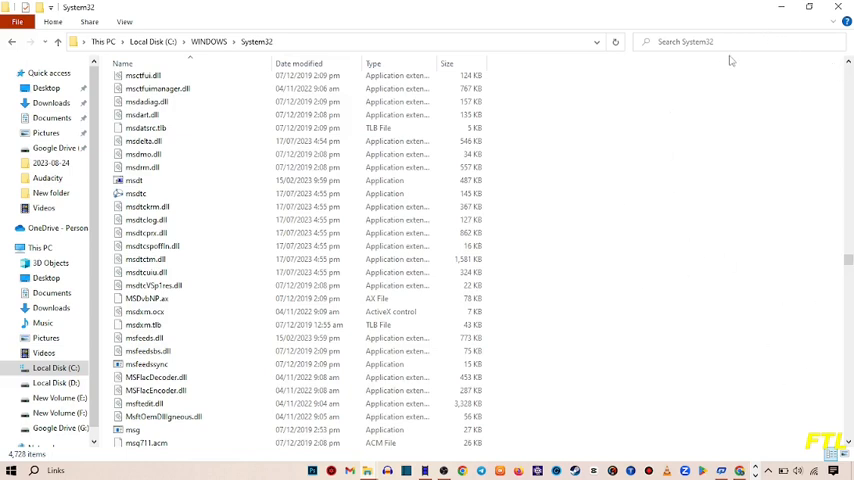